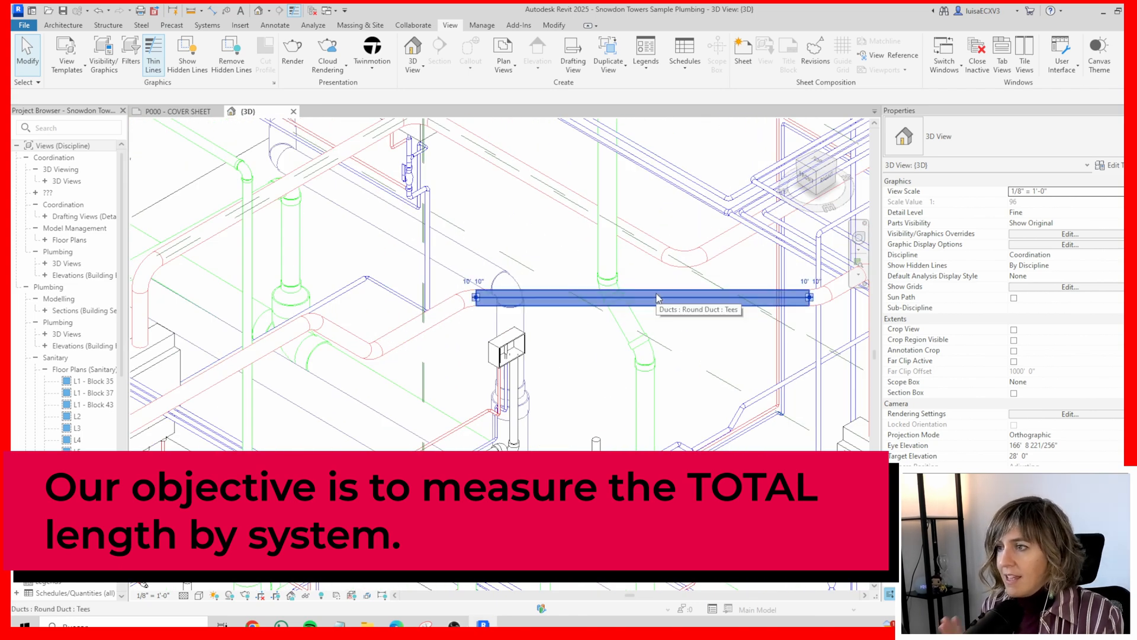
# Inspect an exhaust duct fitting and a duct to review their parameters.
pyautogui.click(642, 298)
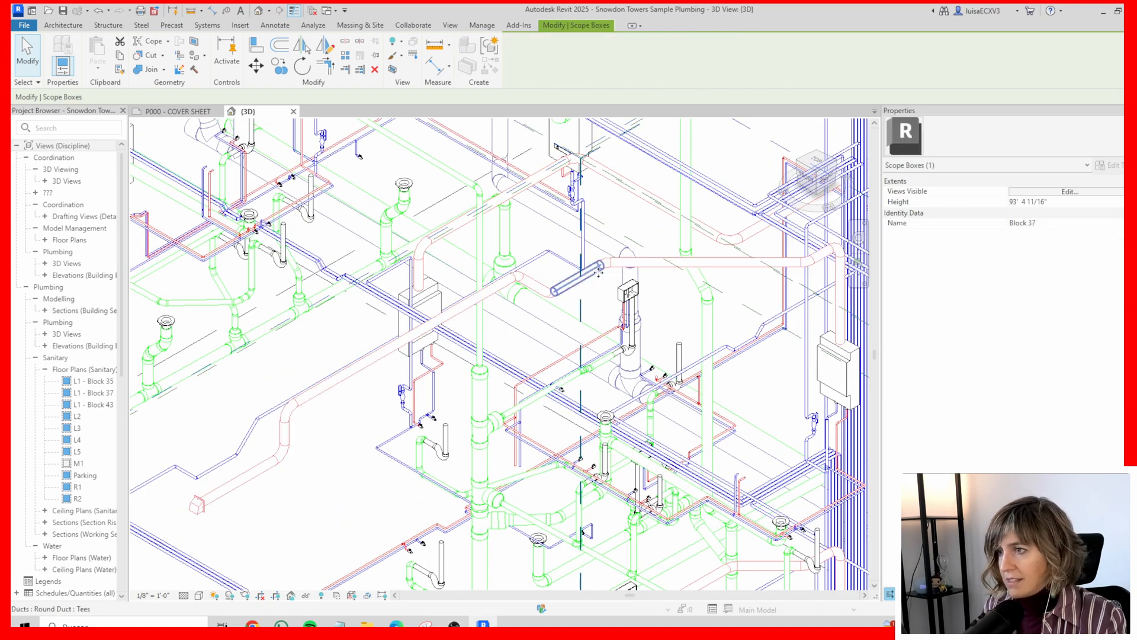
pyautogui.click(574, 280)
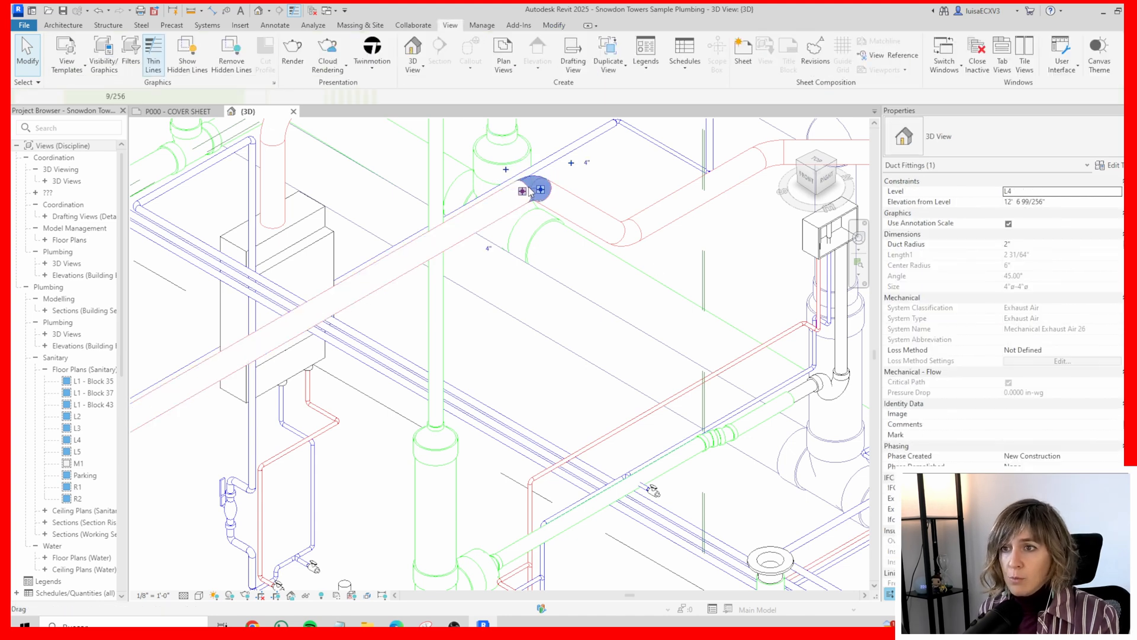
pyautogui.click(533, 190)
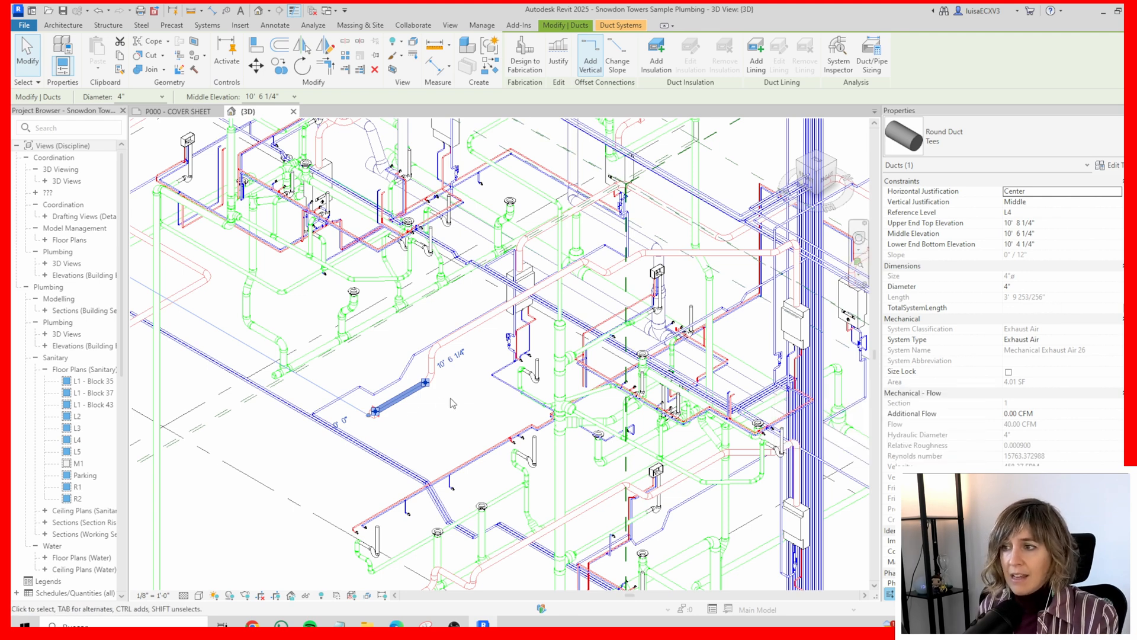
# Select the whole exhaust duct system and isolate it with Temporary Hide/Isolate.
pyautogui.click(482, 25)
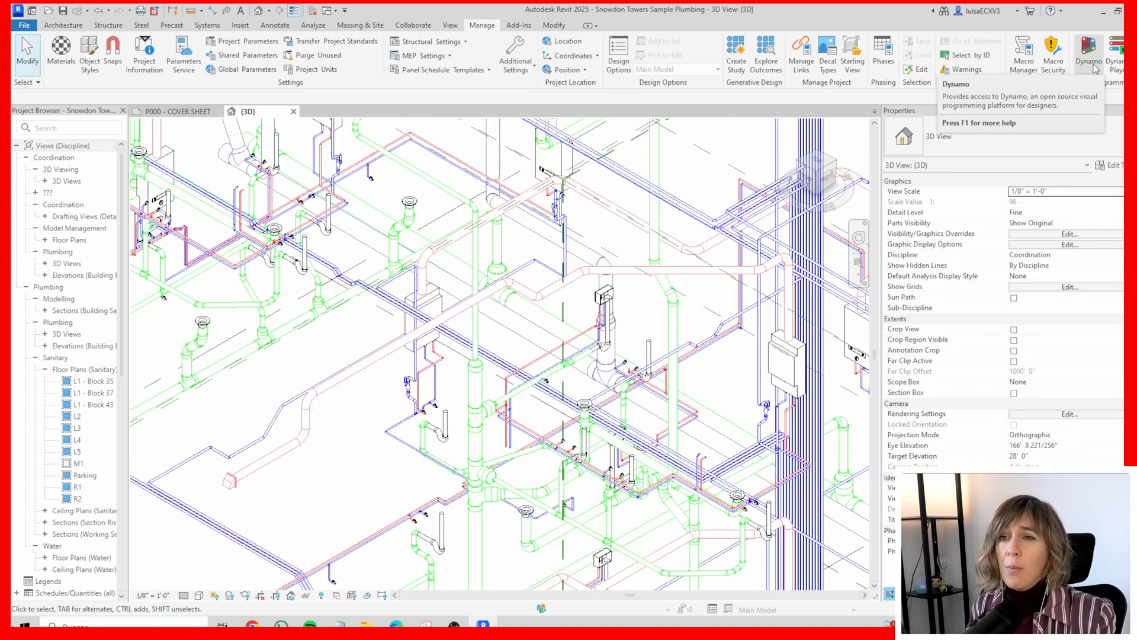
pyautogui.click(1088, 51)
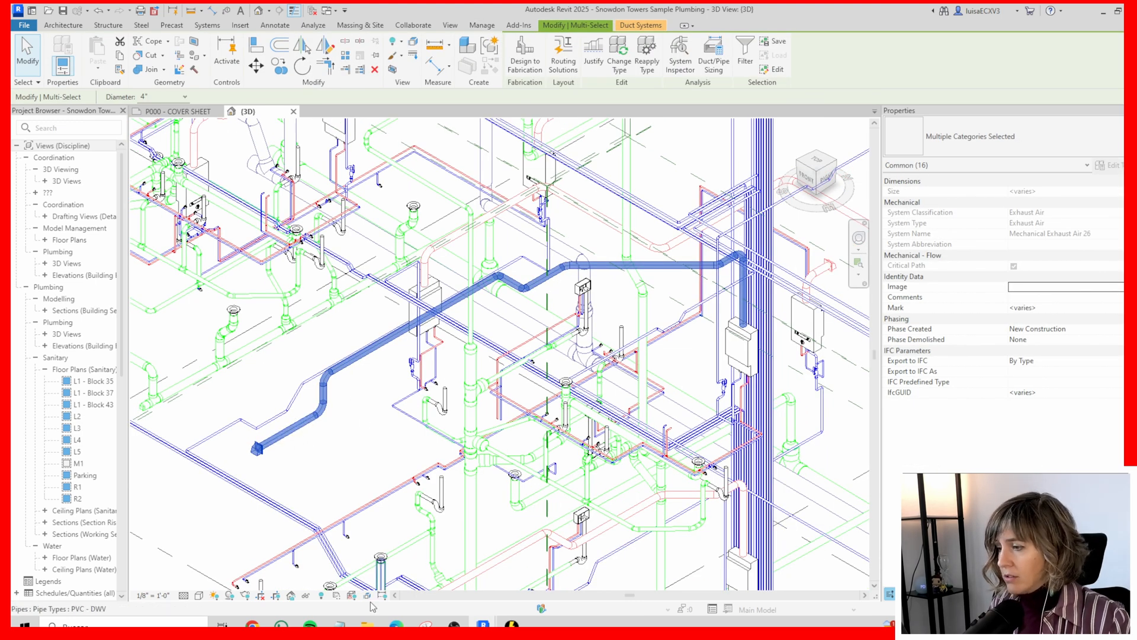
pyautogui.moveTo(303, 595)
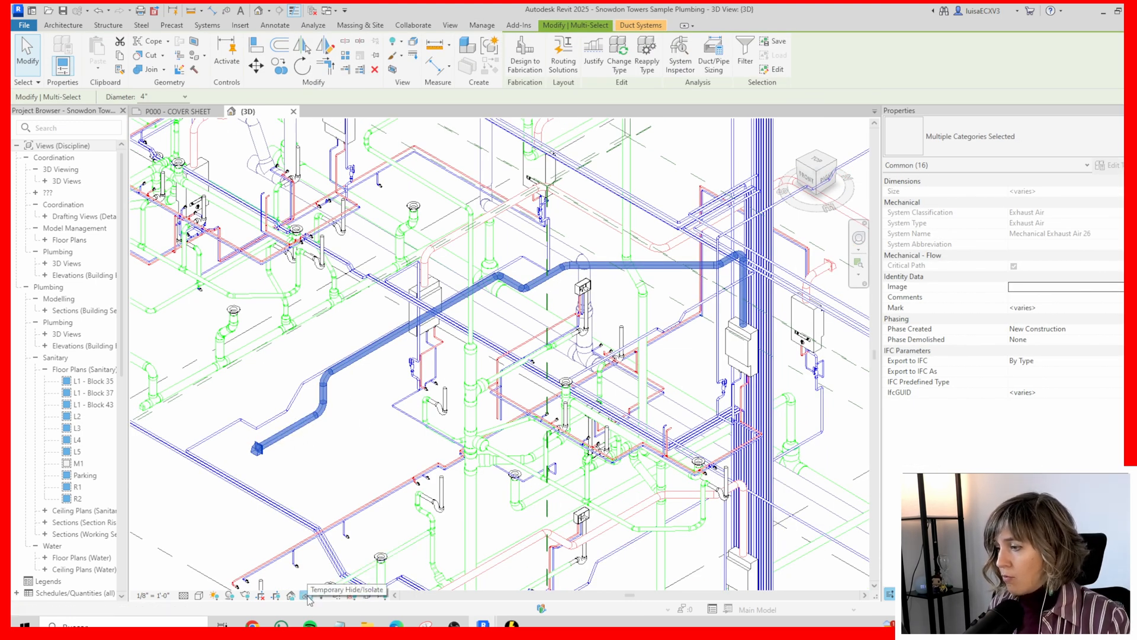
pyautogui.click(308, 595)
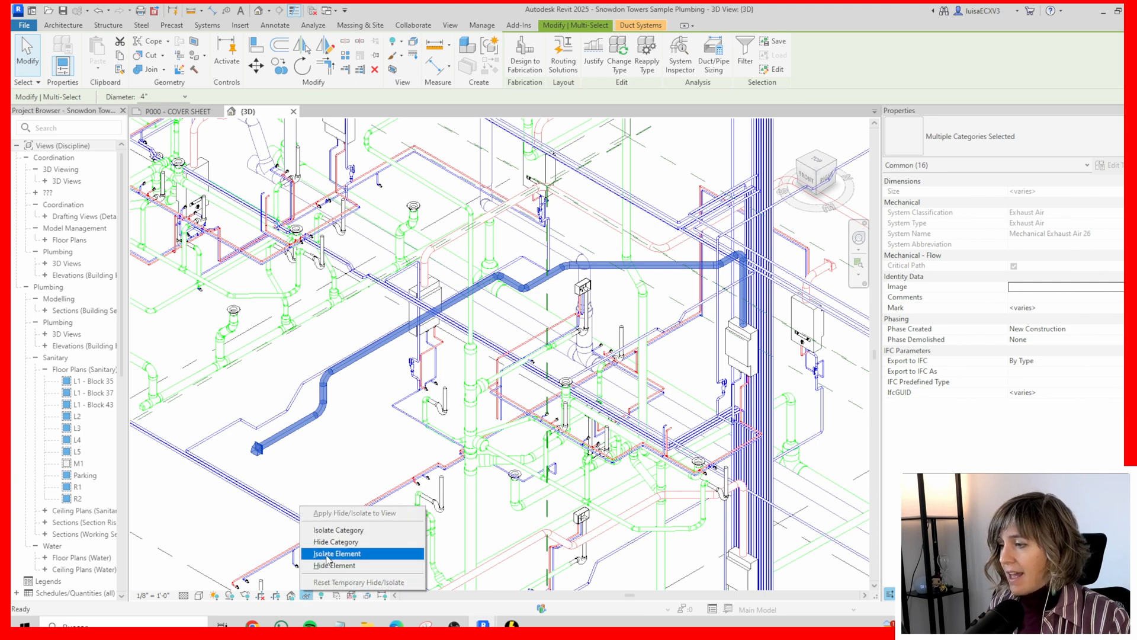
pyautogui.click(337, 553)
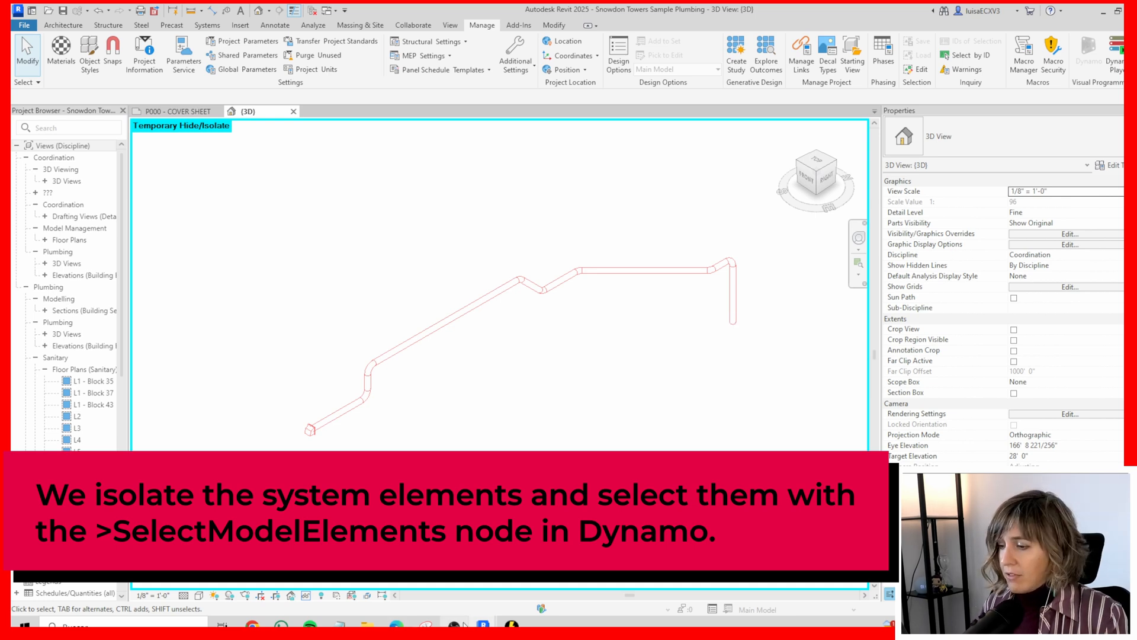
# Launch Dynamo and place a Select Model Elements node holding the 16 isolated elements.
pyautogui.click(1087, 54)
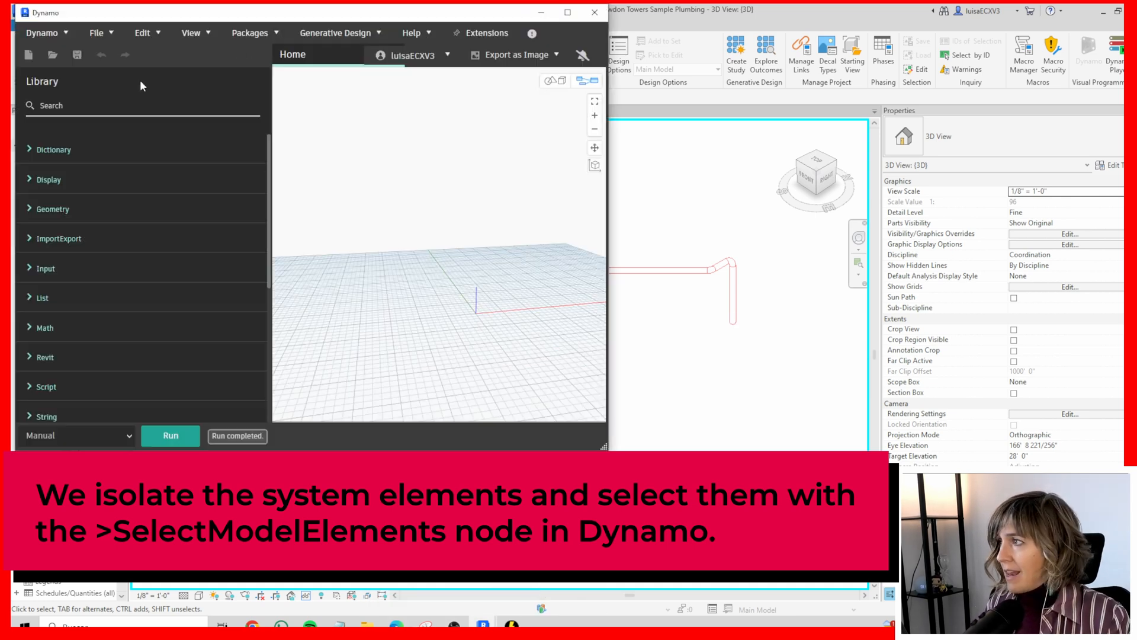
pyautogui.write('sle')
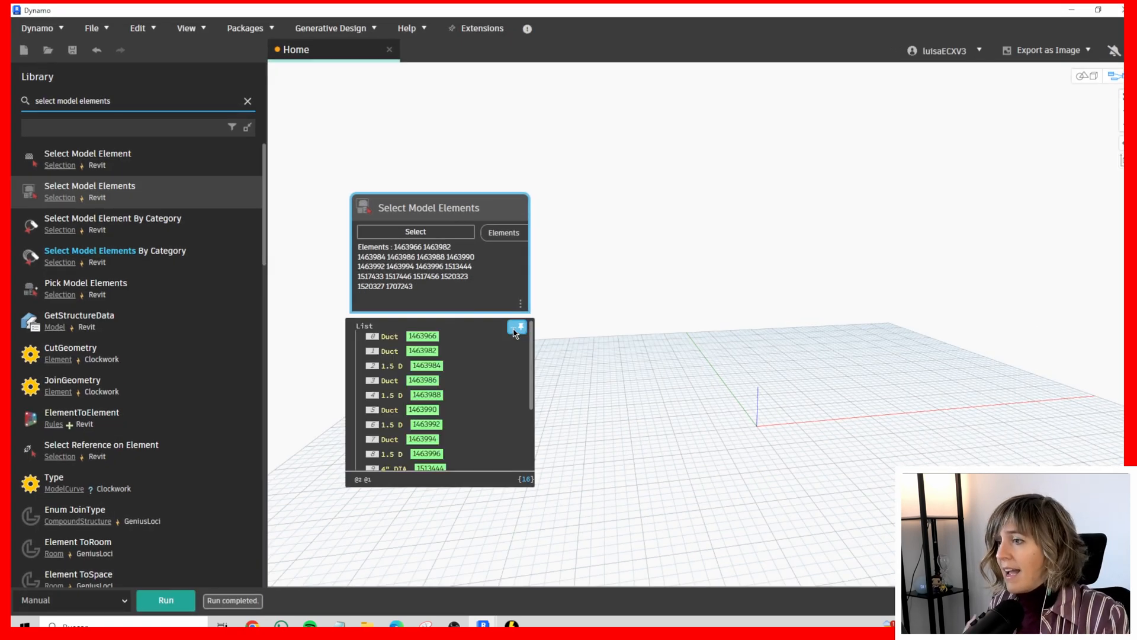
pyautogui.scroll(-3)
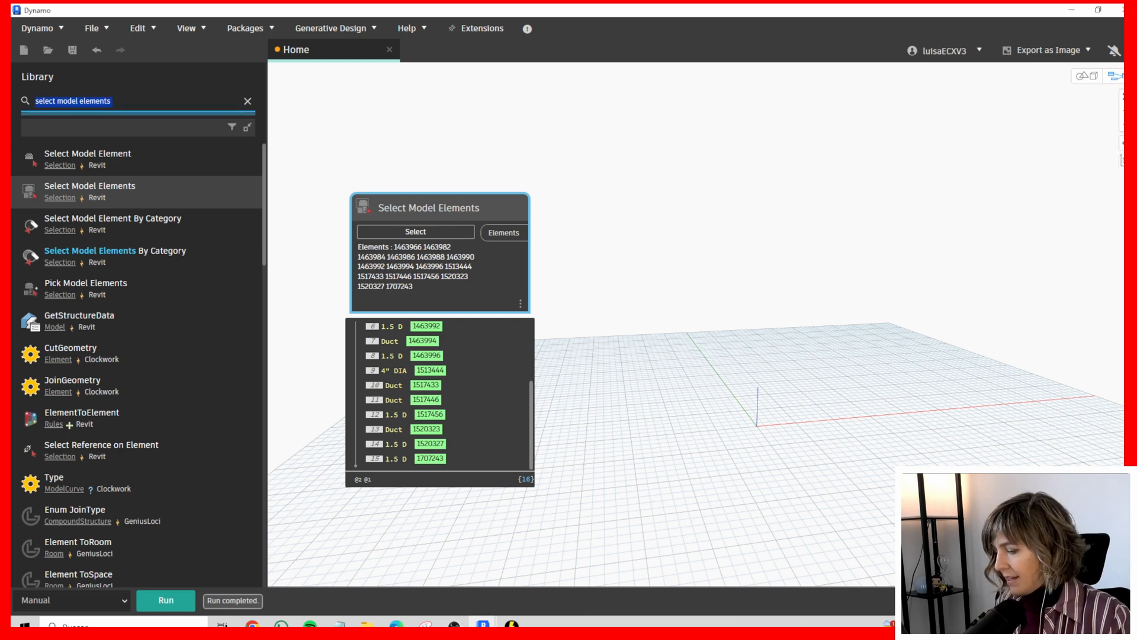
# Add Element.GetCategory and List.GroupByKey nodes and review the grouped duct results.
pyautogui.write('getcategor')
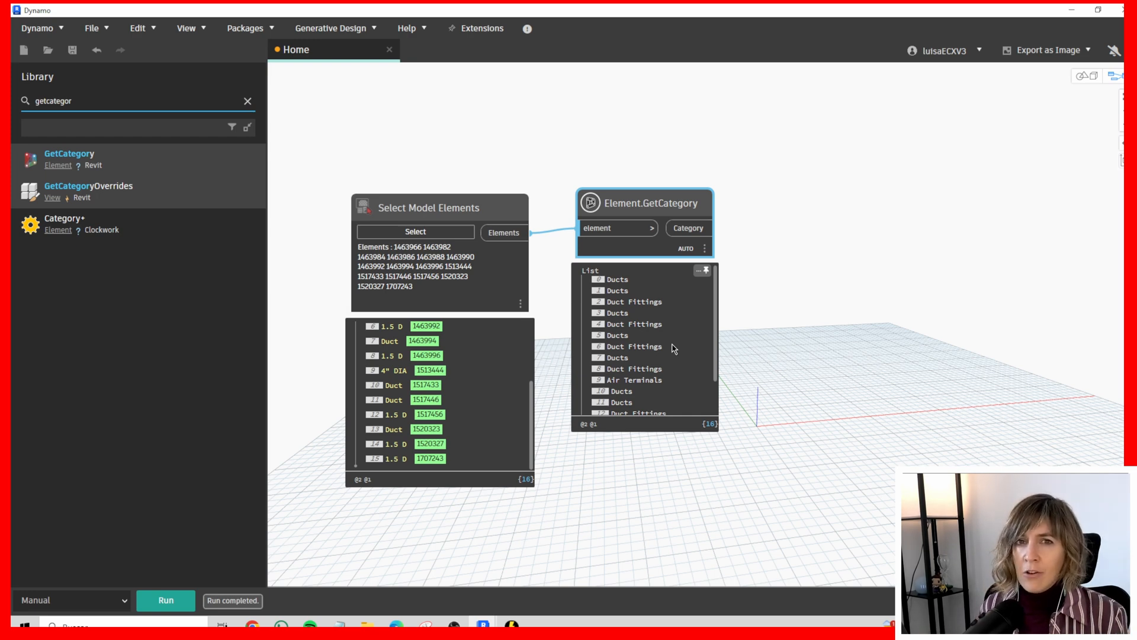
pyautogui.moveTo(575, 425)
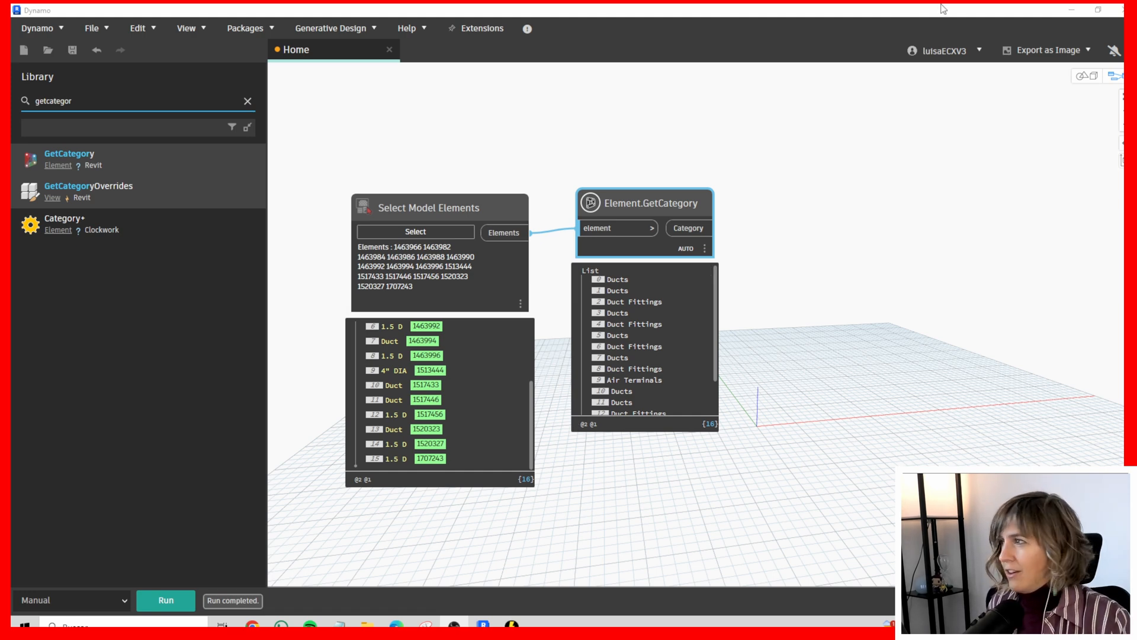
pyautogui.write('groupbyke')
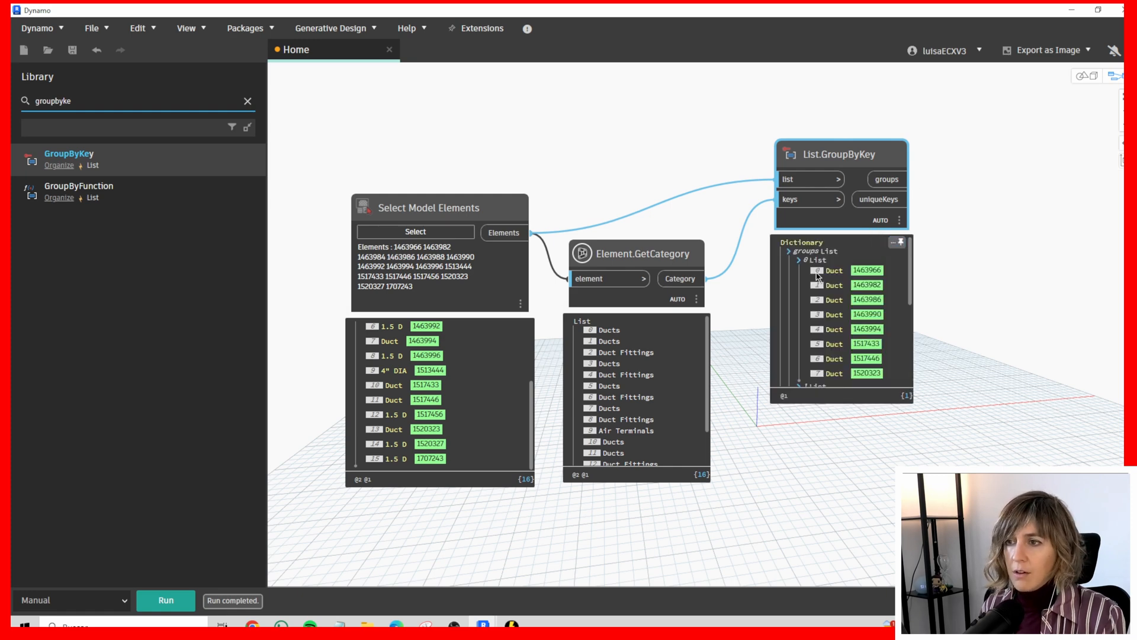
pyautogui.click(799, 270)
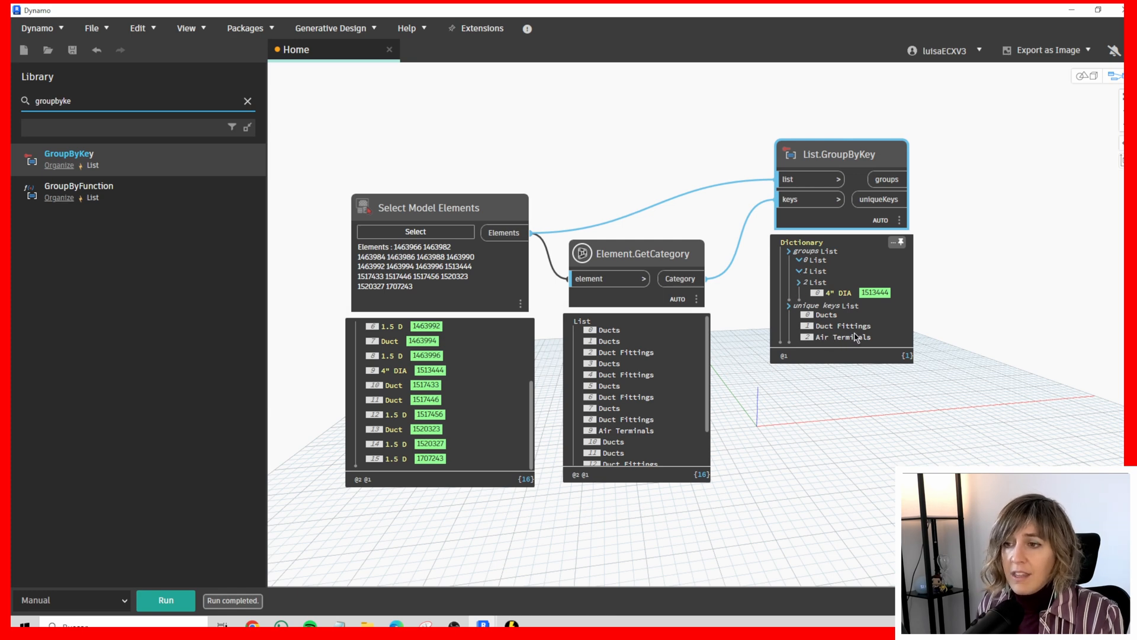
pyautogui.click(796, 282)
pyautogui.write('Selecting the elements in the System')
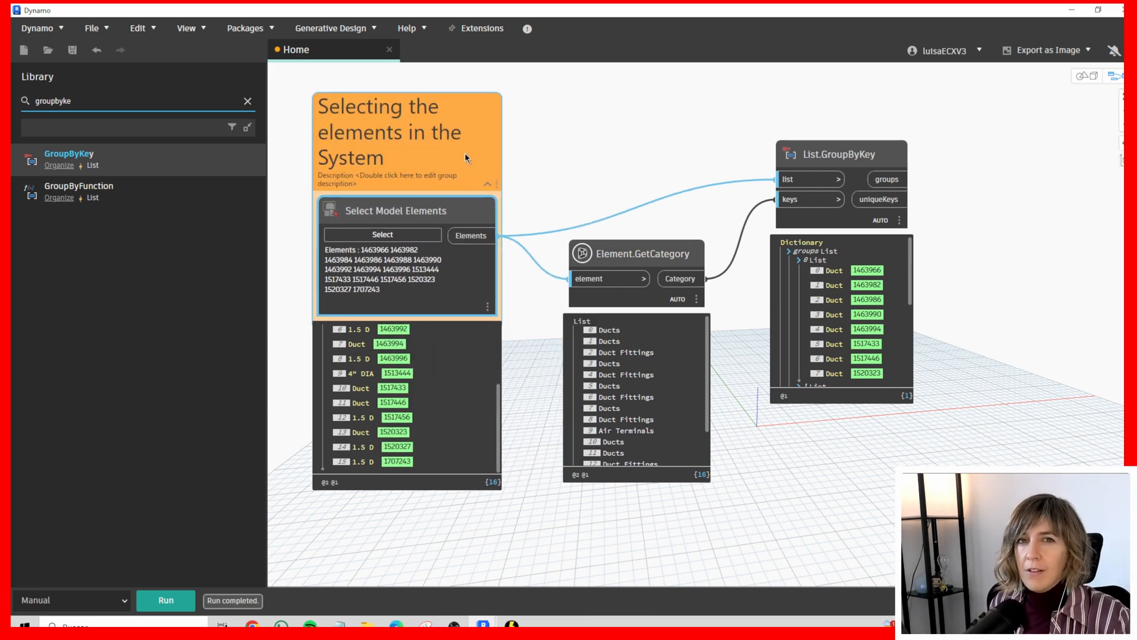
pyautogui.moveTo(762, 109)
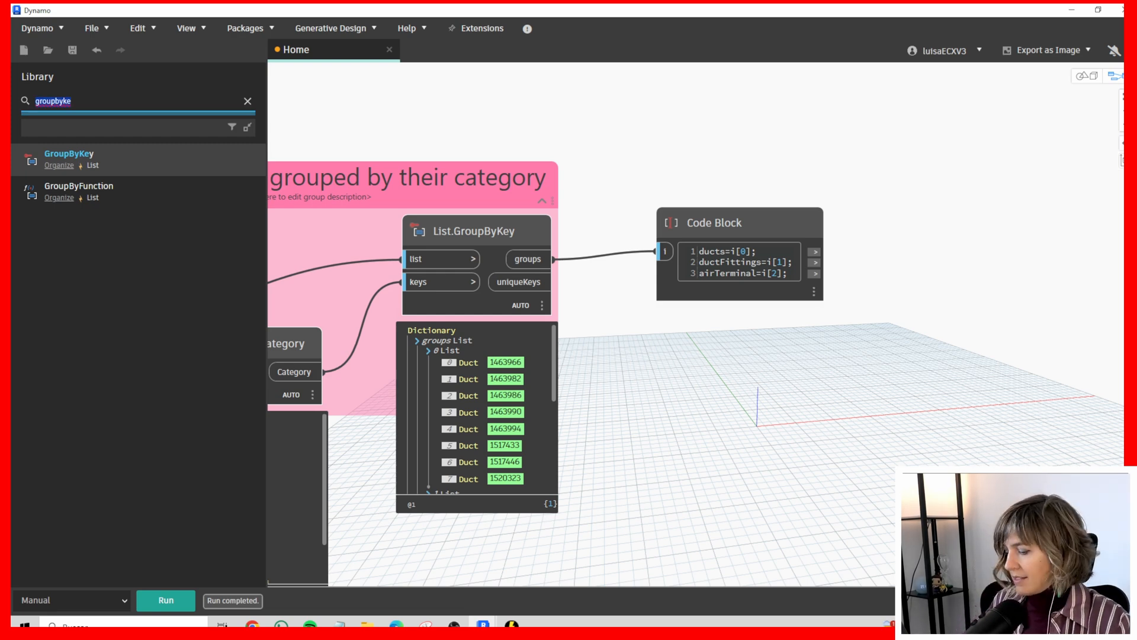
# Place an Element.GetParameterValueByName node beside the splitting Code Block.
pyautogui.write('getparam')
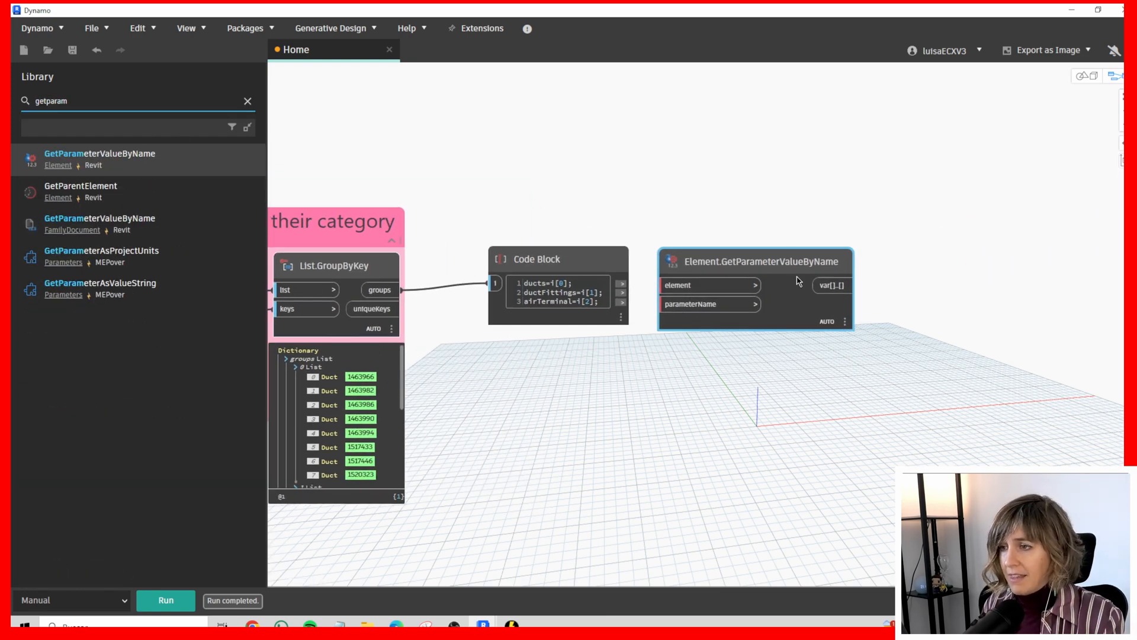
pyautogui.moveTo(754, 261); pyautogui.dragTo(824, 179)
pyautogui.write('"Length";')
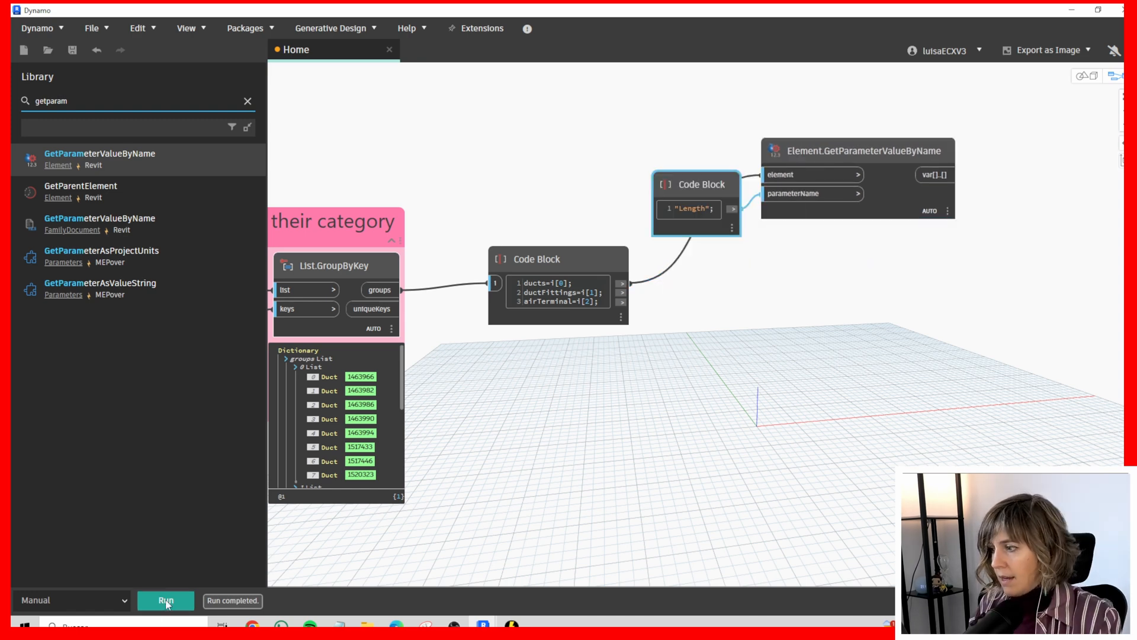
# Run the graph to read the ducts' Length parameter values.
pyautogui.click(166, 600)
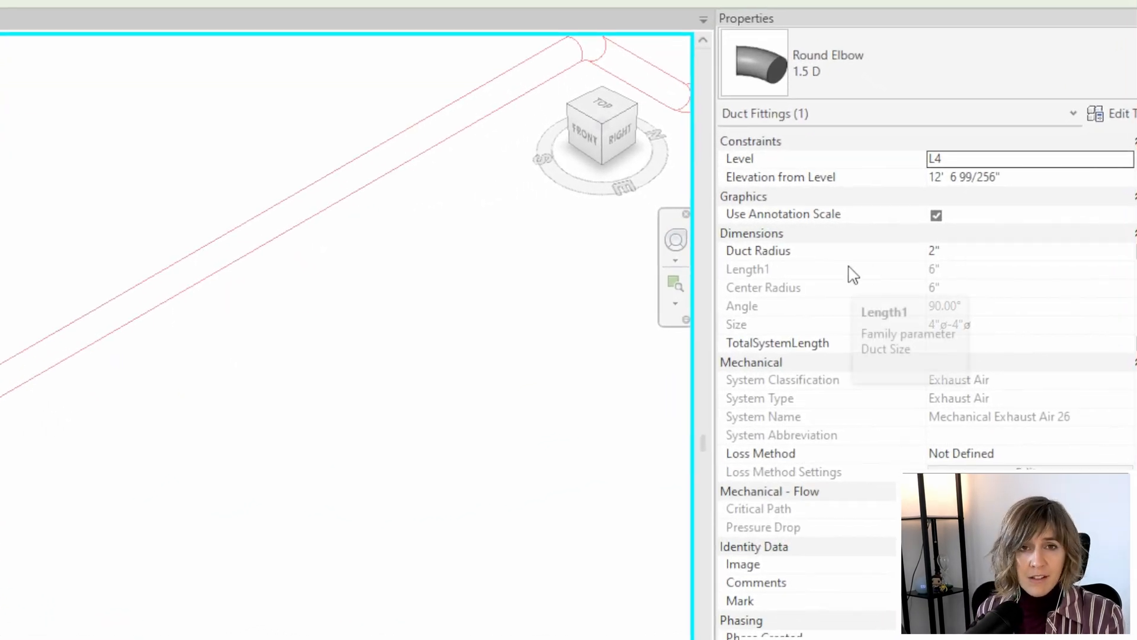
pyautogui.moveTo(768, 153)
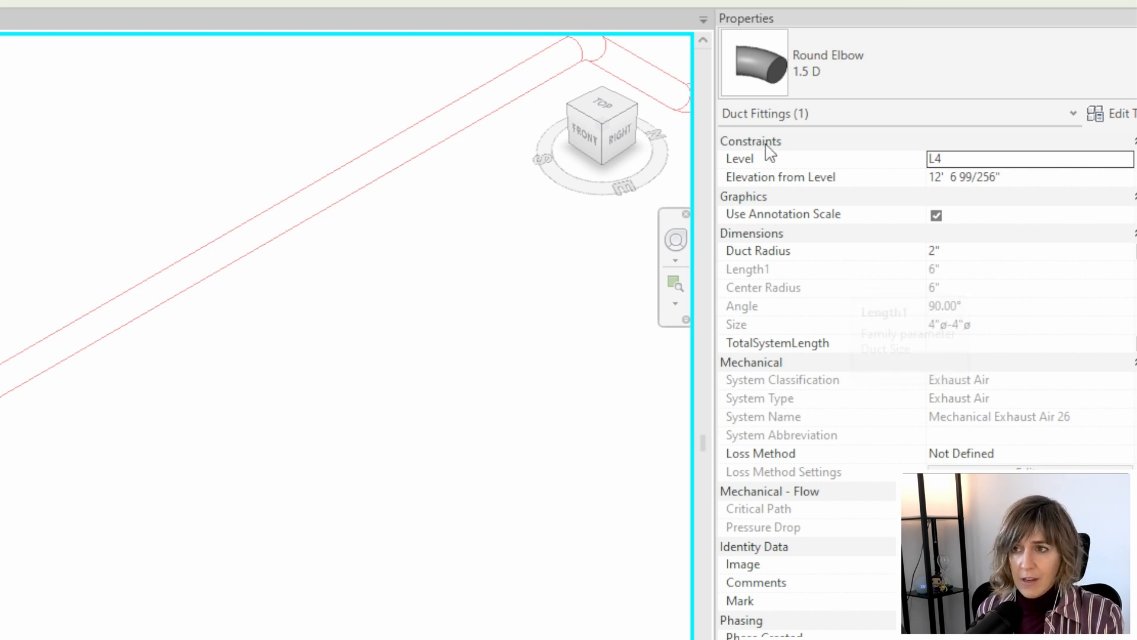
pyautogui.moveTo(845, 250)
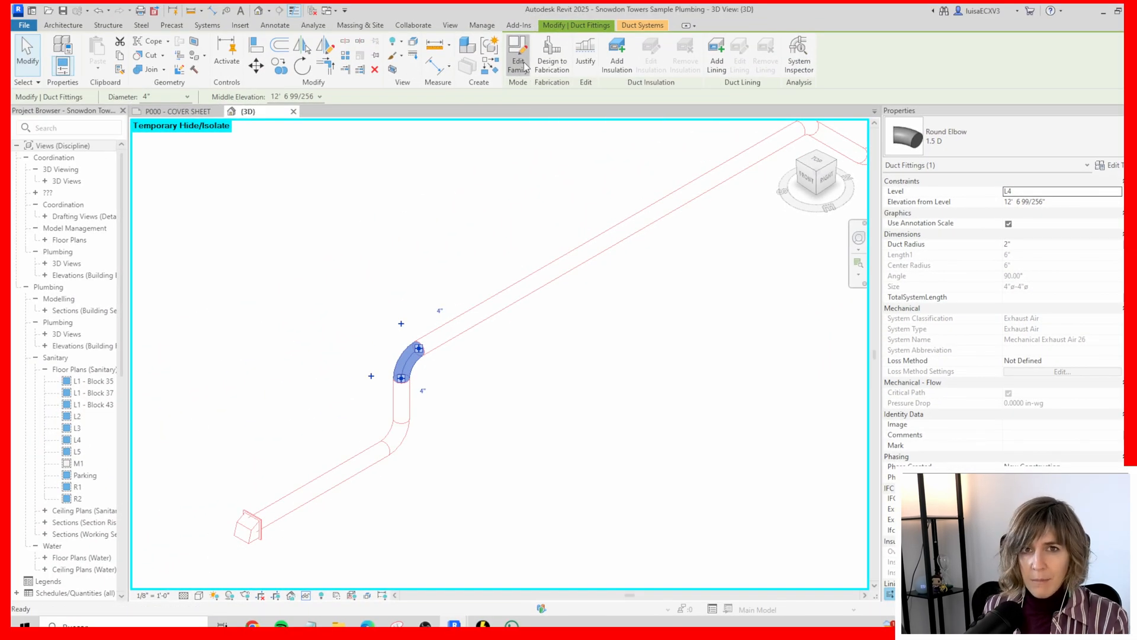
# Edit the Round Elbow family and mark up its Center Radius and Angle dimensions.
pyautogui.click(517, 54)
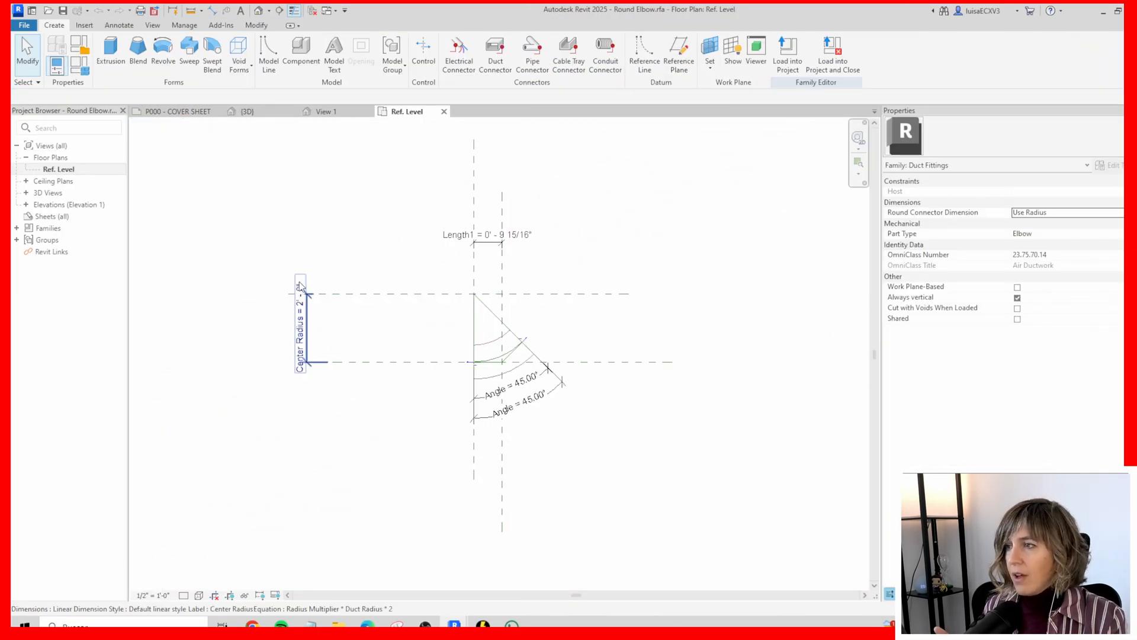
pyautogui.click(525, 255)
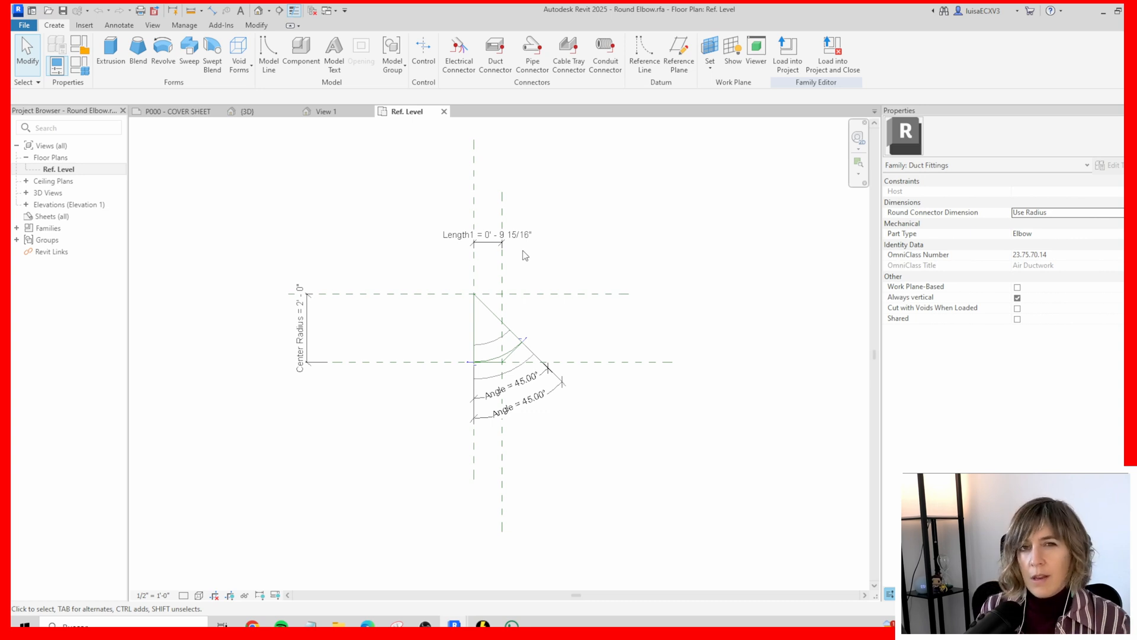
pyautogui.click(532, 102)
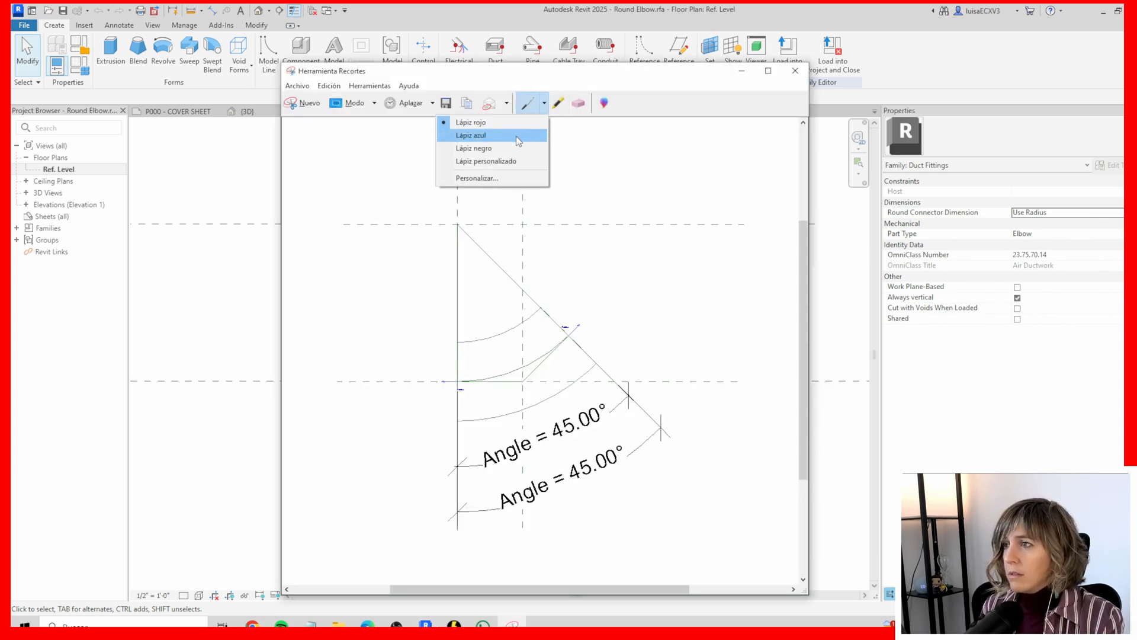
pyautogui.click(470, 135)
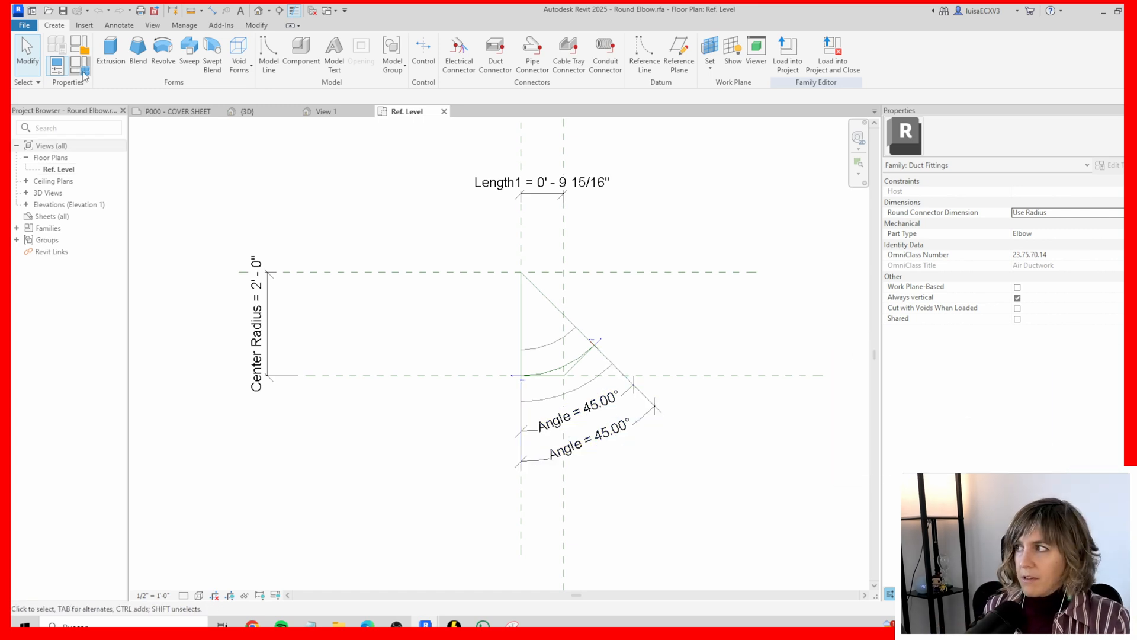
pyautogui.click(56, 65)
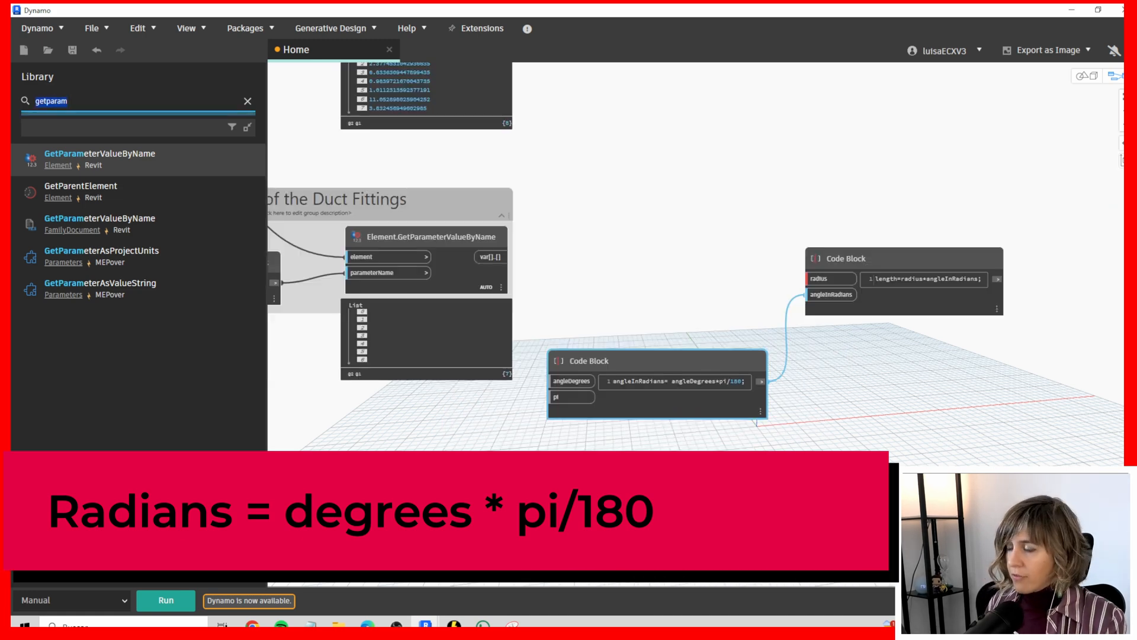
# Add a Math.PI node to the arc-length formulas and run the graph.
pyautogui.write('pi')
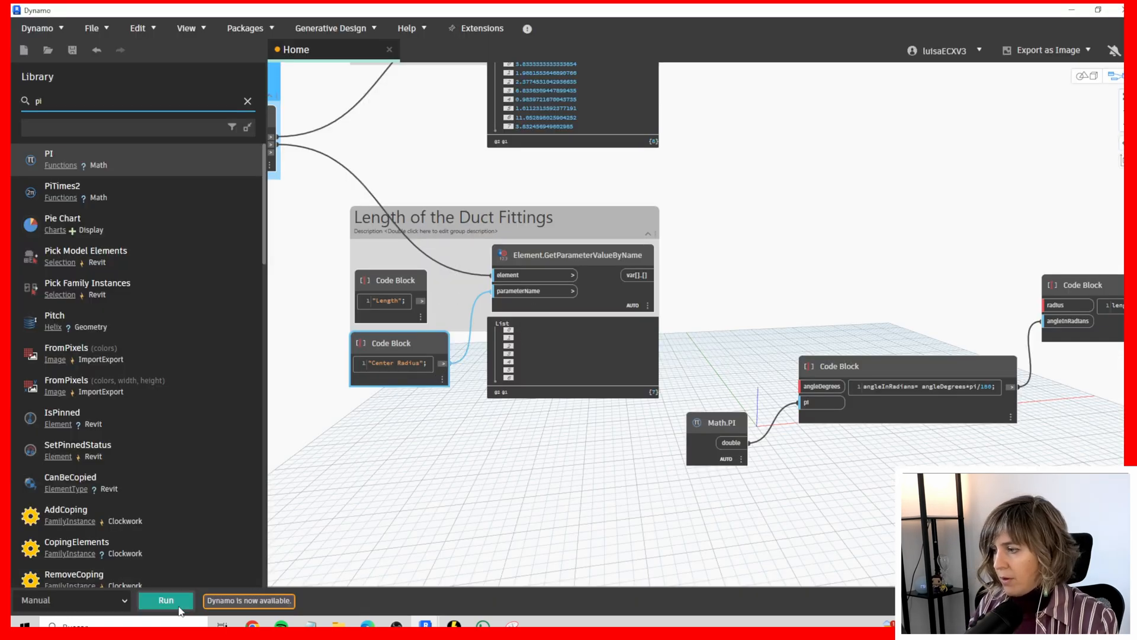
pyautogui.click(166, 599)
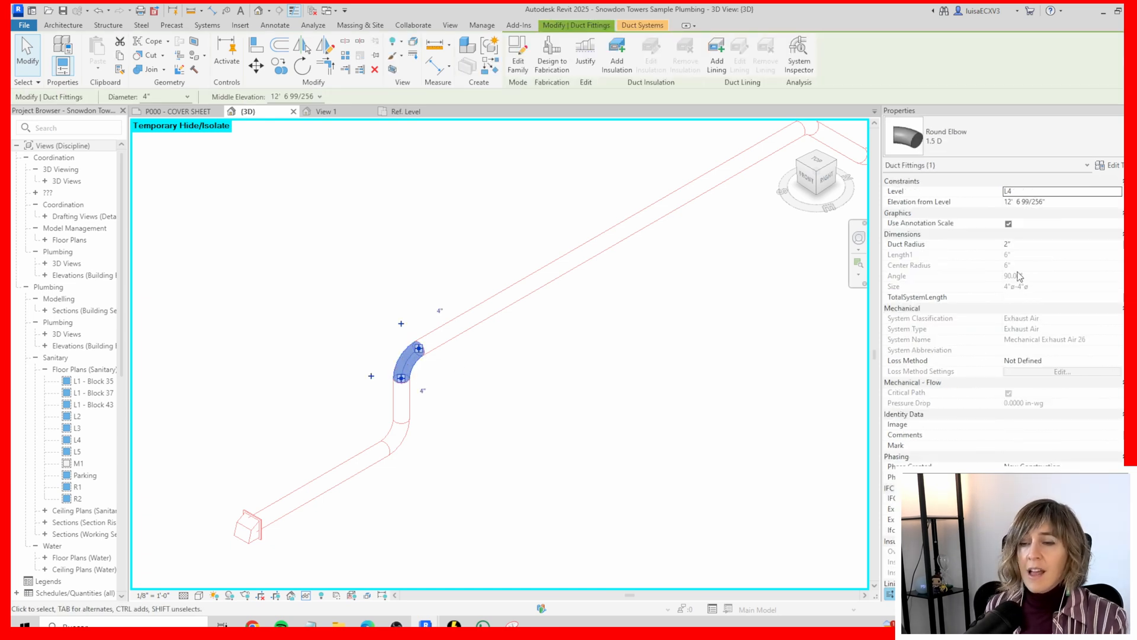
# Check the Round Elbow's Angle and Center Radius in the Properties palette.
pyautogui.click(571, 293)
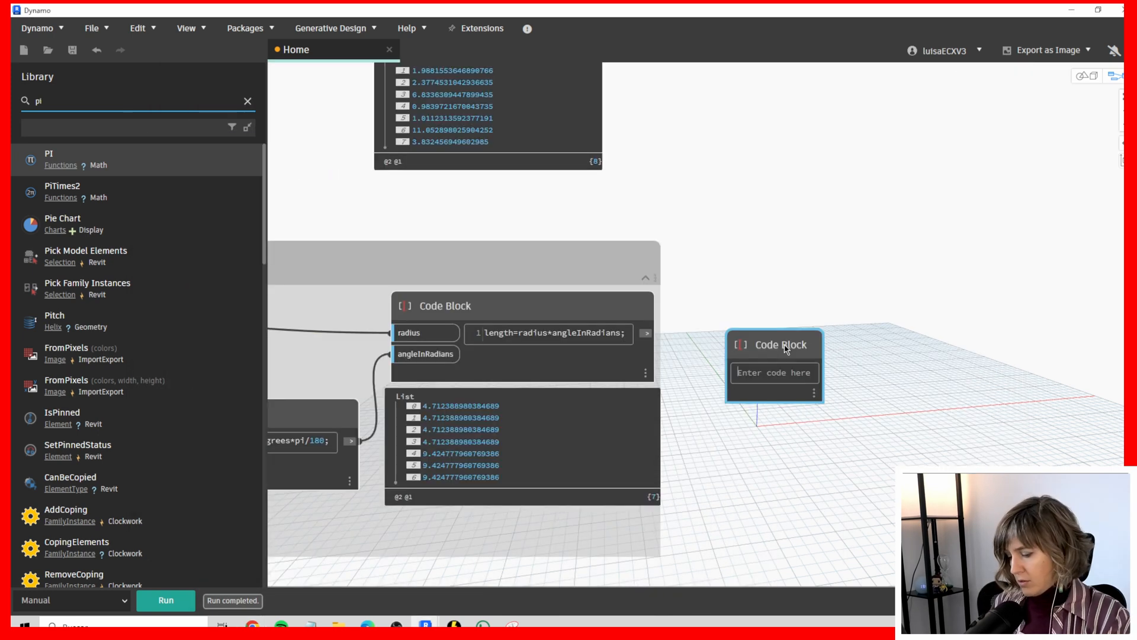
# Add an inchesToFeet=inch*0.0833333 Code Block and place a List.Join node.
pyautogui.write('inchesToFeet=inch*0.0833333;')
pyautogui.write('Converting inches to feet')
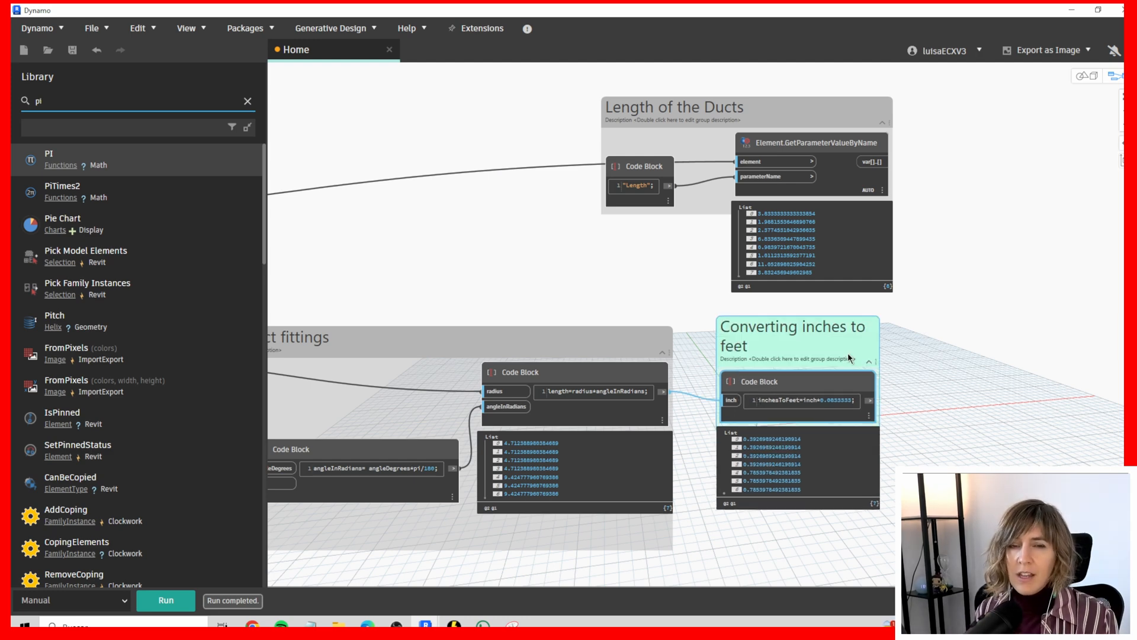
pyautogui.write('joins')
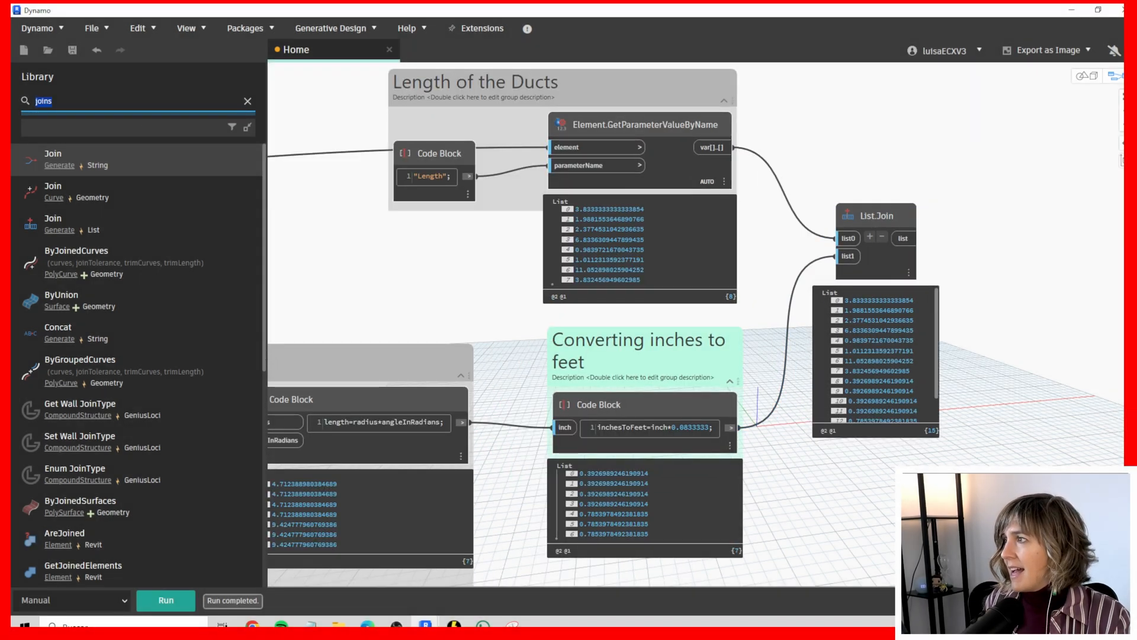
# Add a Math.Sum node totaling the joined duct and fitting lengths.
pyautogui.write('summing the lengths up')
pyautogui.write('setparam')
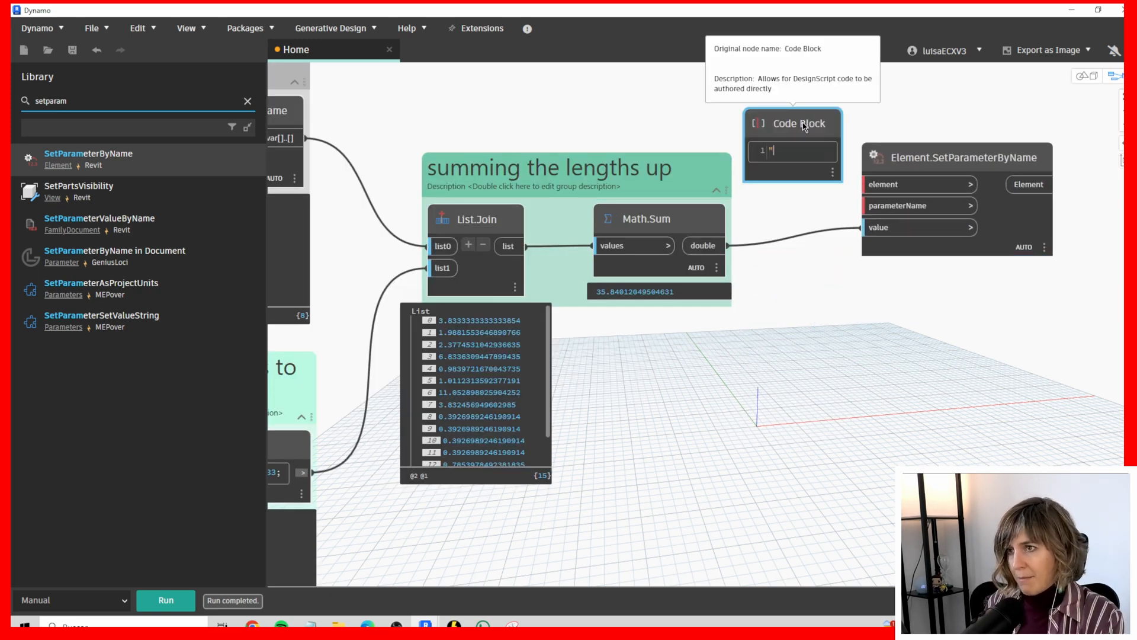
# Set the parameter name to 'TotalSystemLength' and run the graph to write the ~35' 10" total.
pyautogui.write('TotalSystemLength";')
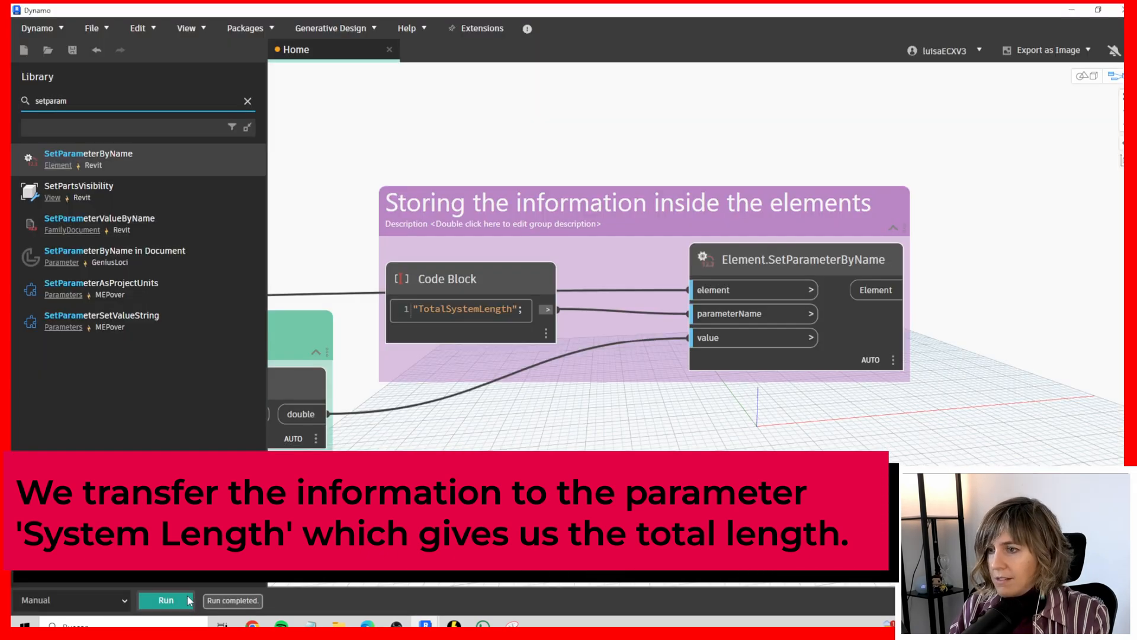
pyautogui.click(166, 599)
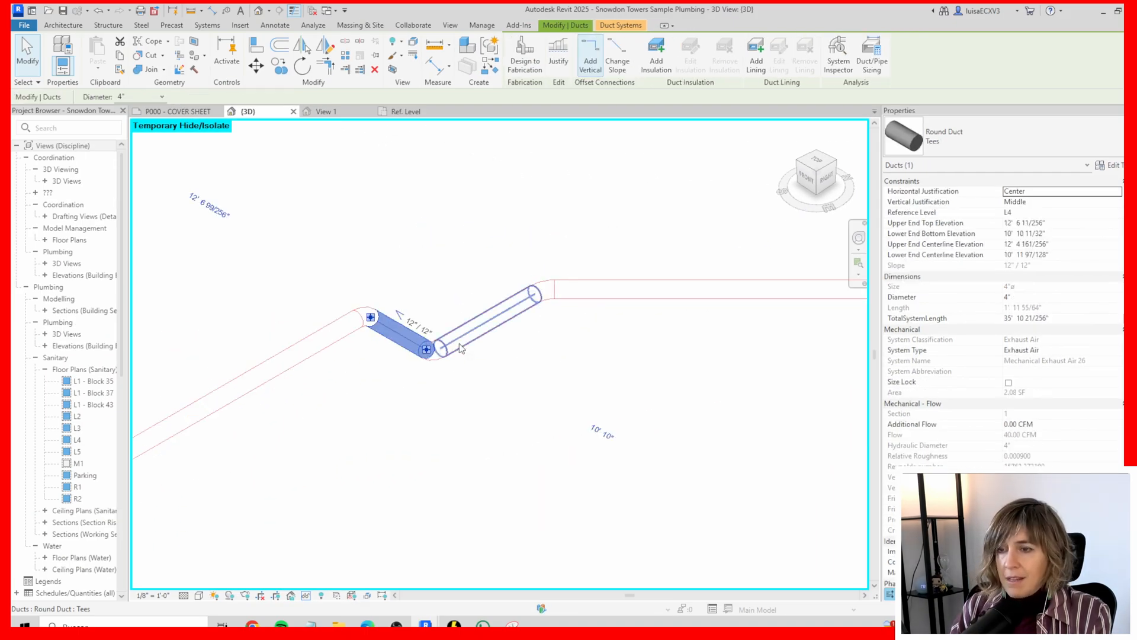
pyautogui.click(616, 365)
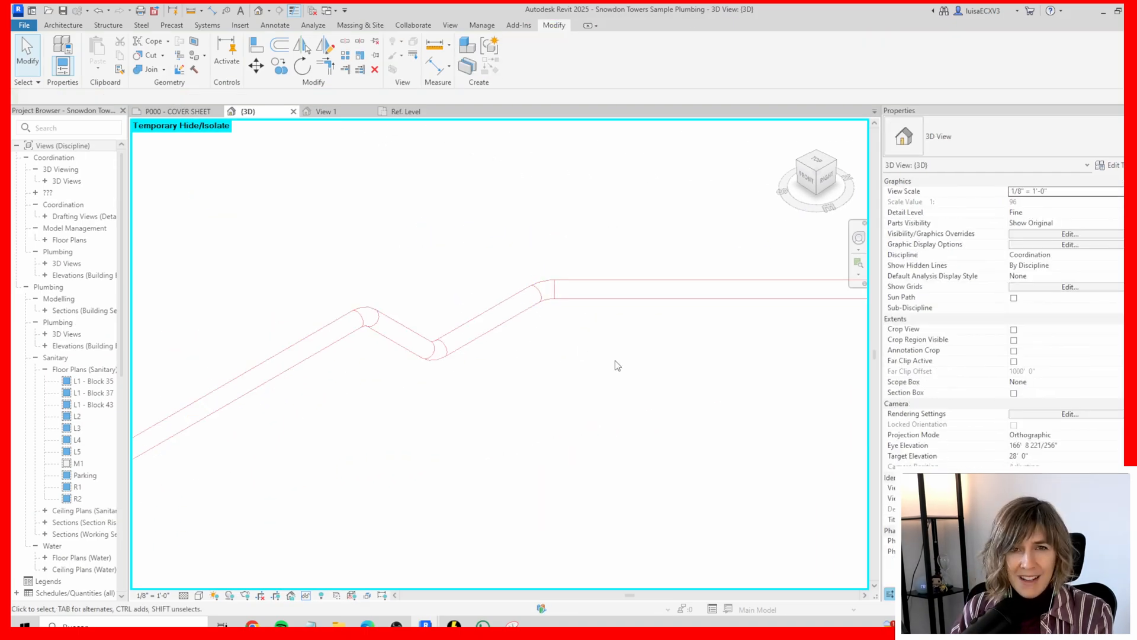